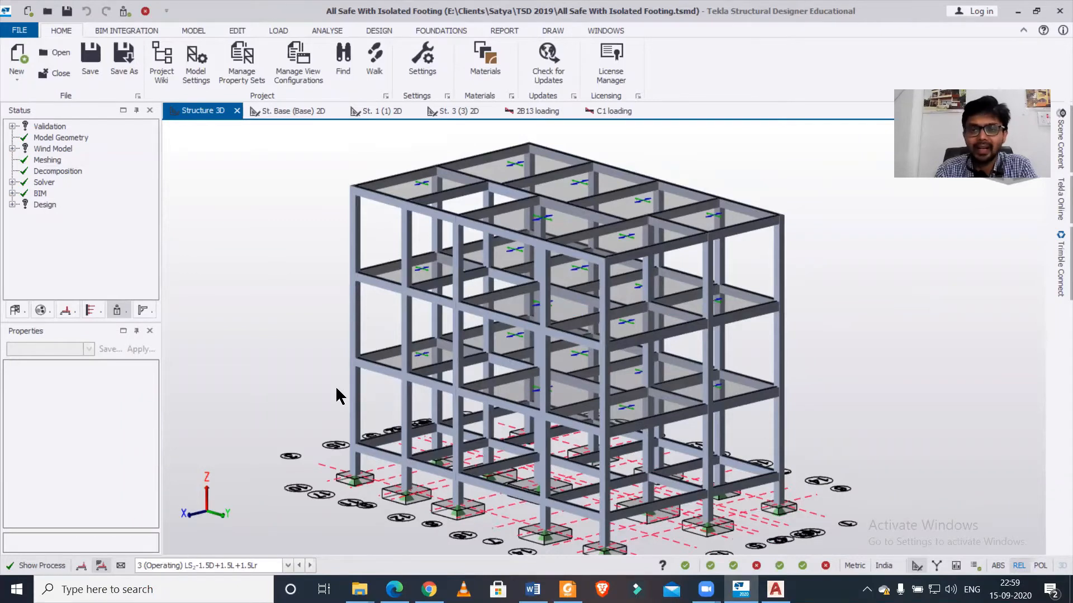
{"action": "mouse_move", "coordinate": [370, 386]}
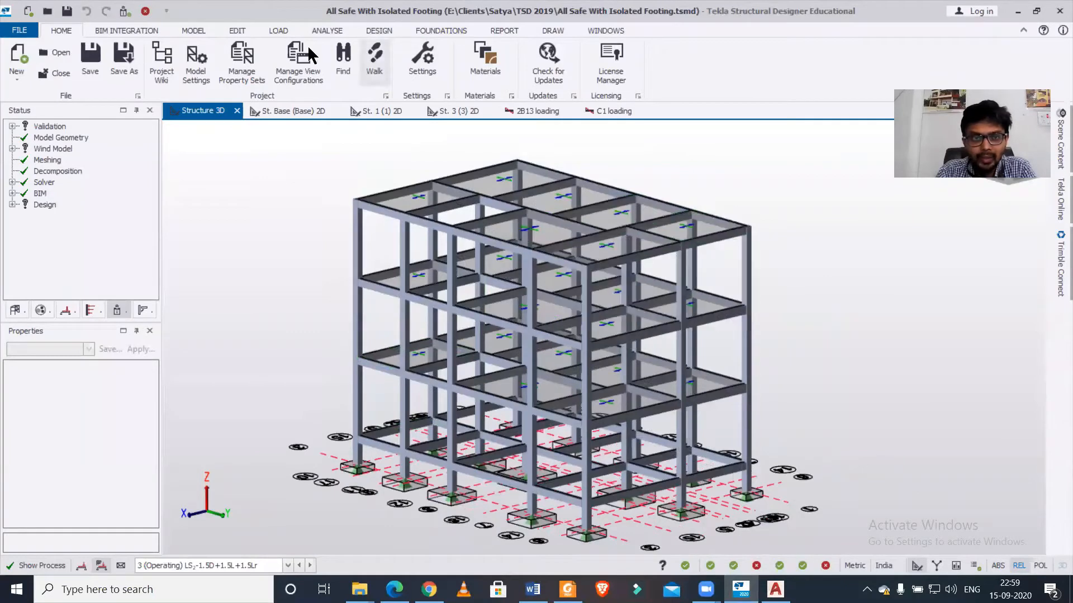
- Show the Dead loadcase on the model, then switch the display to the Imposed loadcase
{"action": "left_click", "coordinate": [278, 30]}
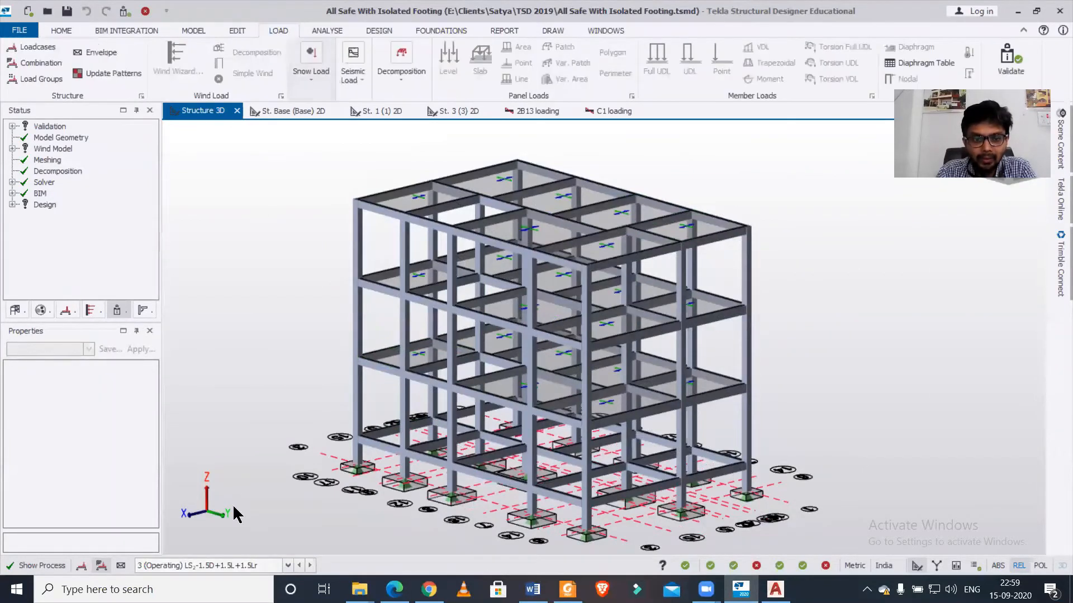
{"action": "left_click", "coordinate": [209, 565]}
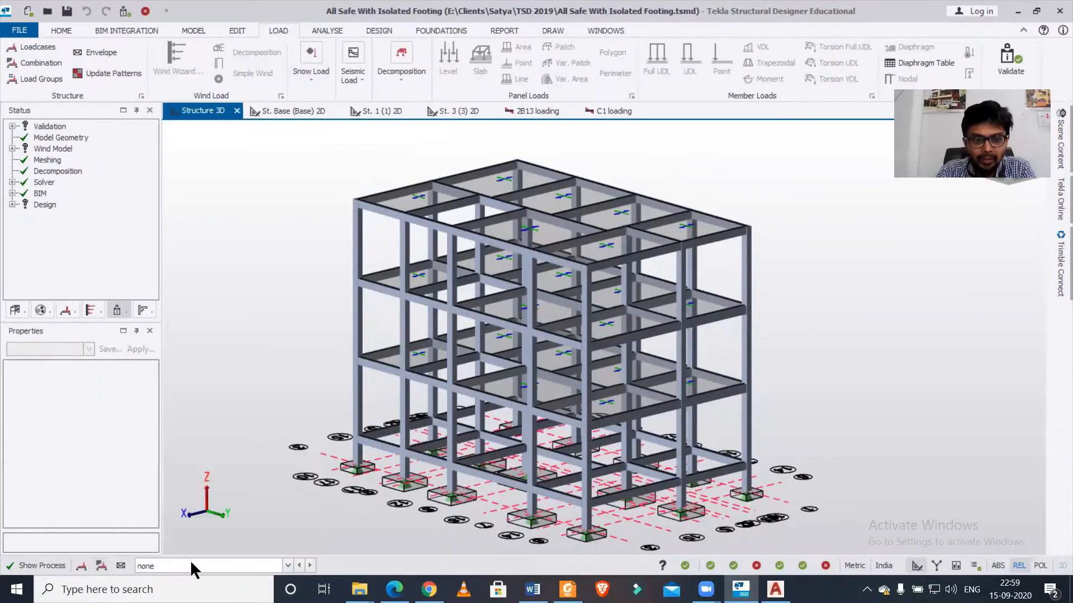
{"action": "left_click", "coordinate": [287, 565]}
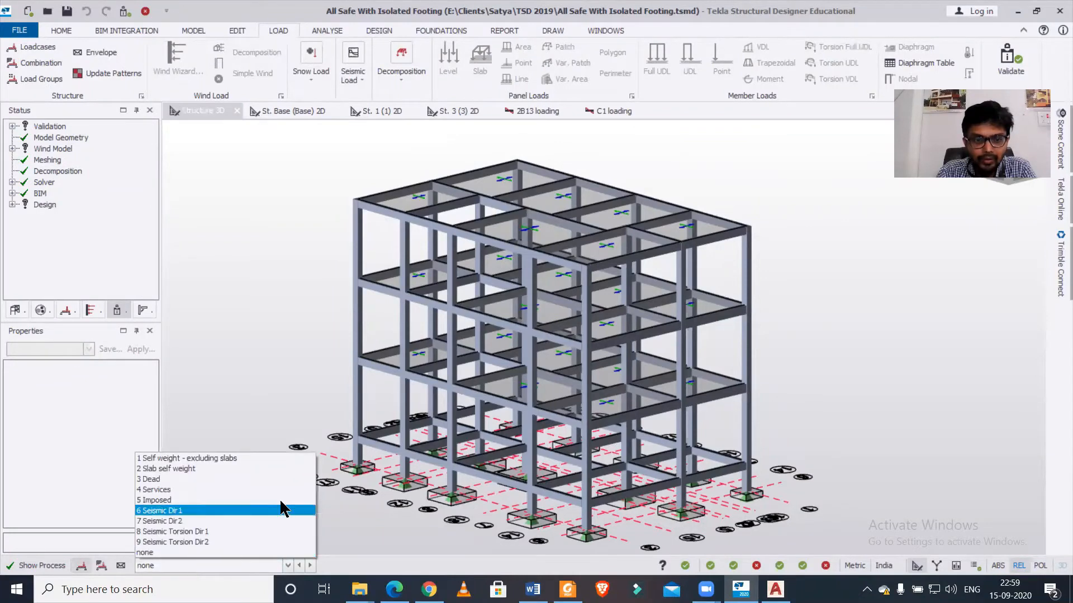
{"action": "left_click", "coordinate": [150, 479]}
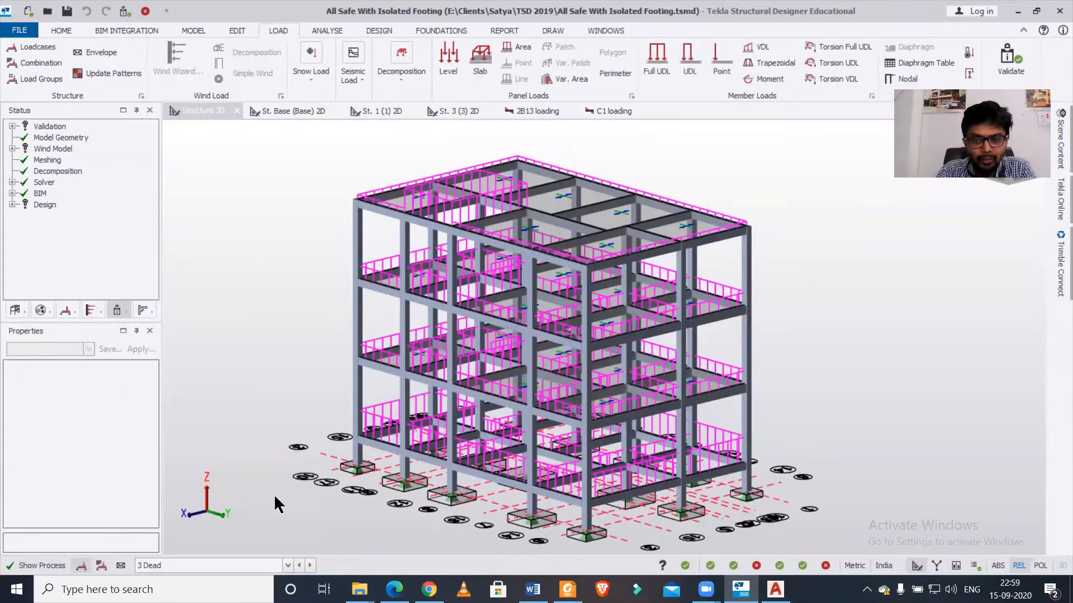
{"action": "left_click", "coordinate": [379, 288]}
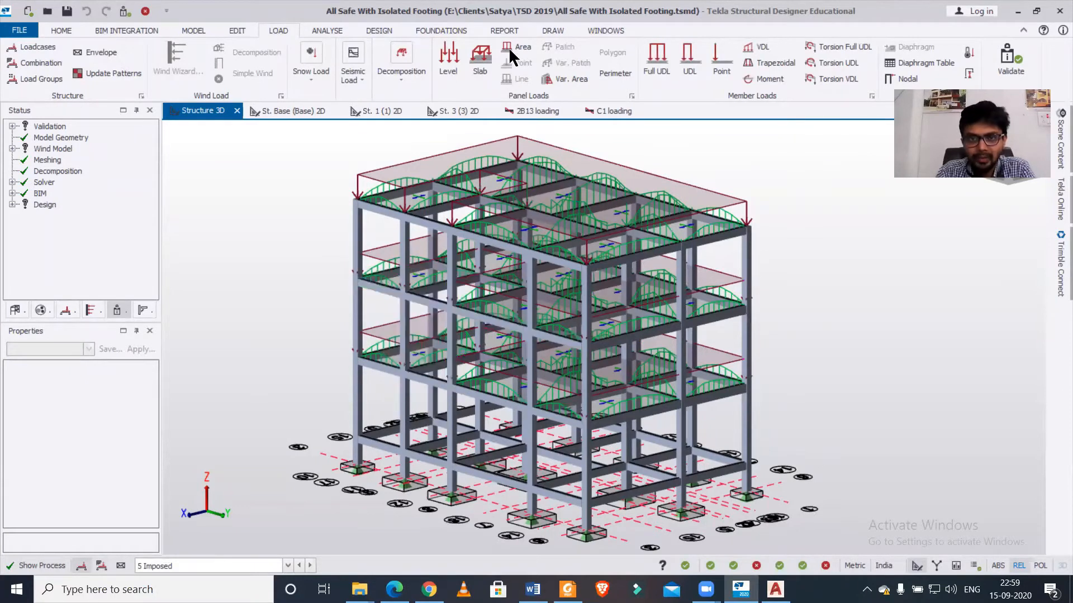
{"action": "mouse_move", "coordinate": [518, 52]}
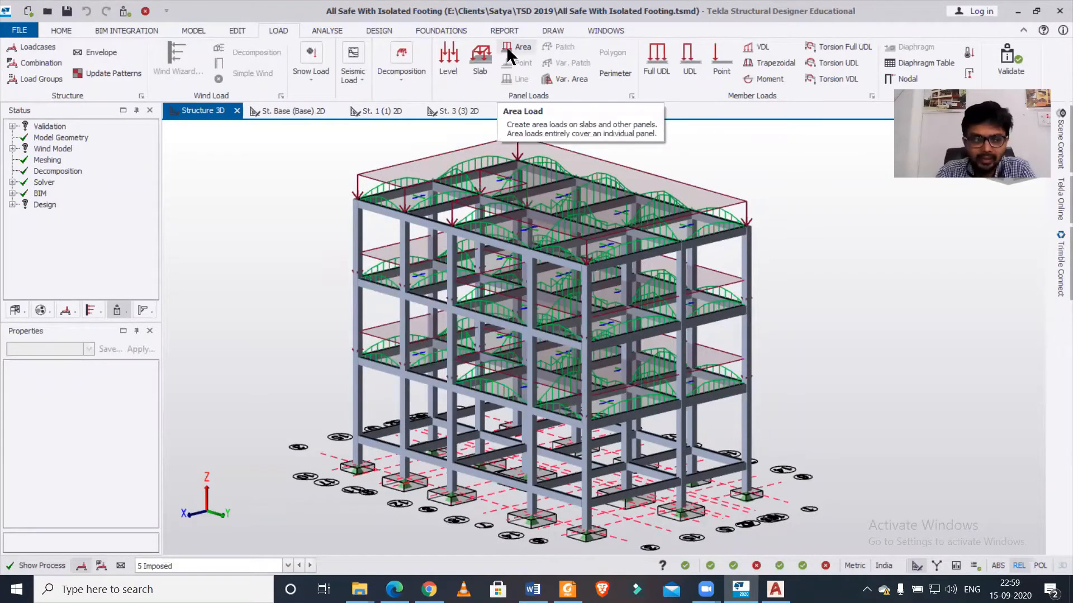
{"action": "mouse_move", "coordinate": [509, 58]}
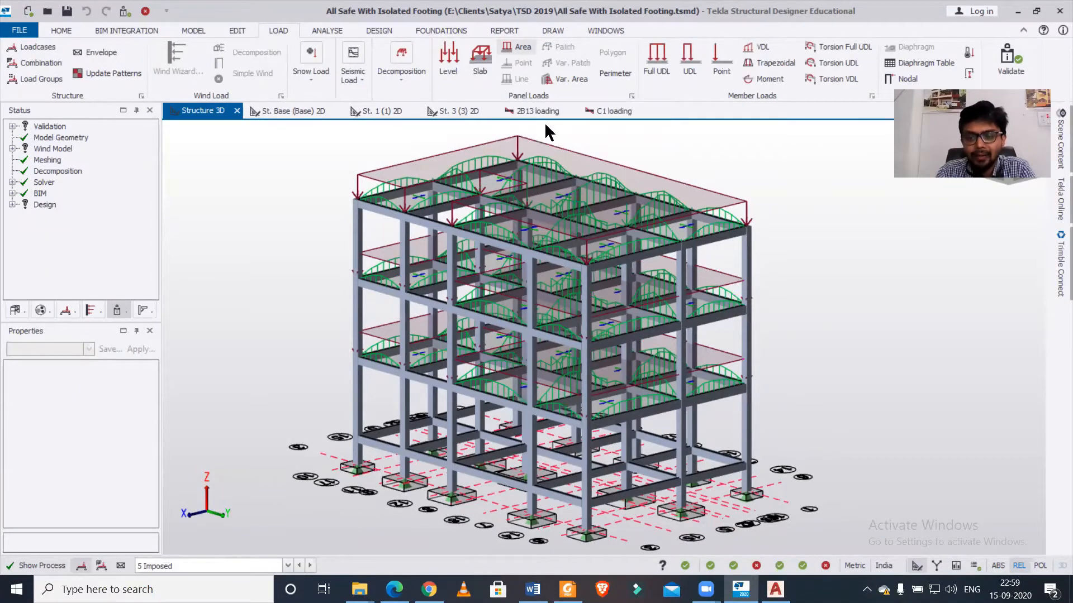
{"action": "mouse_move", "coordinate": [889, 489]}
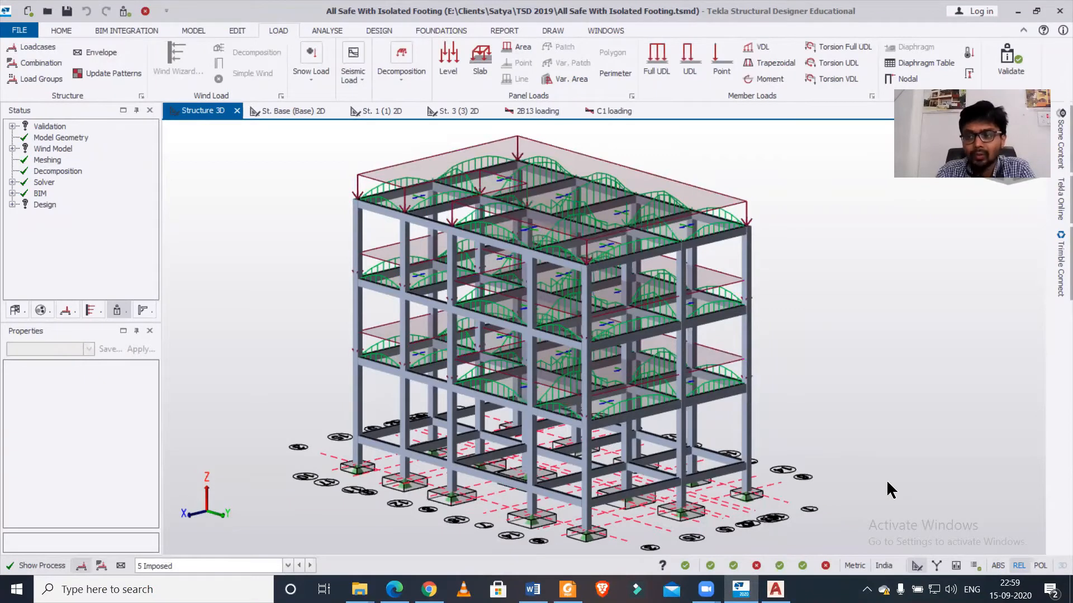
{"action": "mouse_move", "coordinate": [955, 565]}
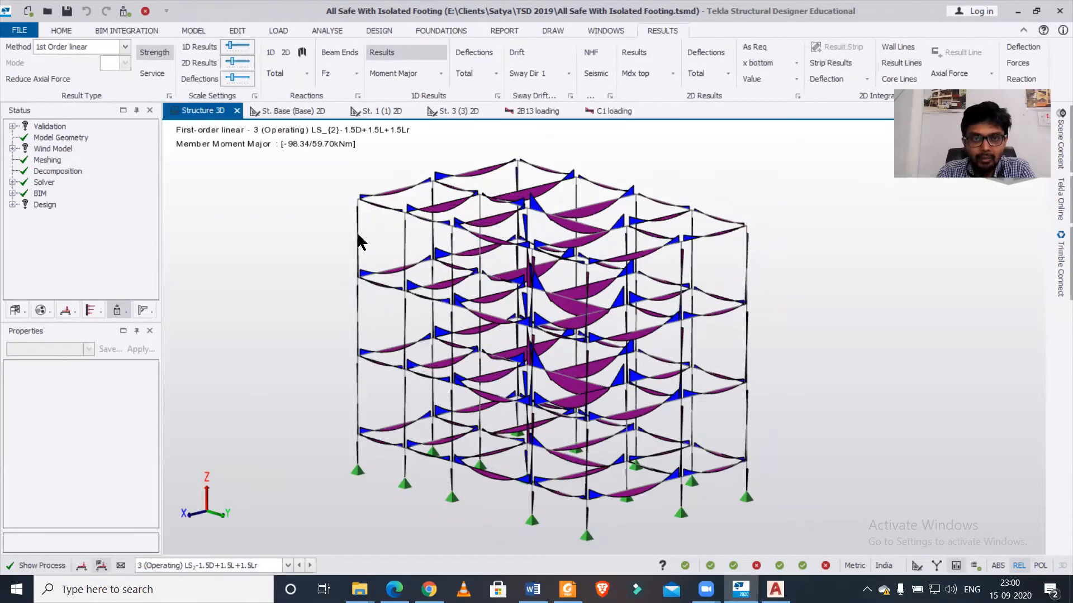
- Set the 1D member results to Axial Force, then to Shear Major diagrams
{"action": "left_click", "coordinate": [382, 53]}
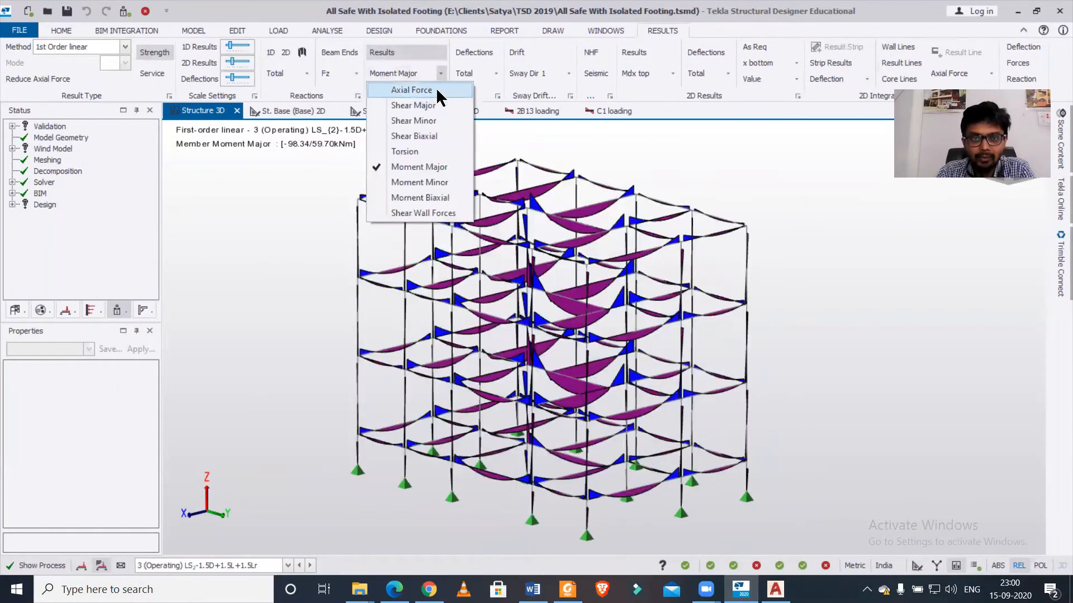
{"action": "left_click", "coordinate": [410, 90]}
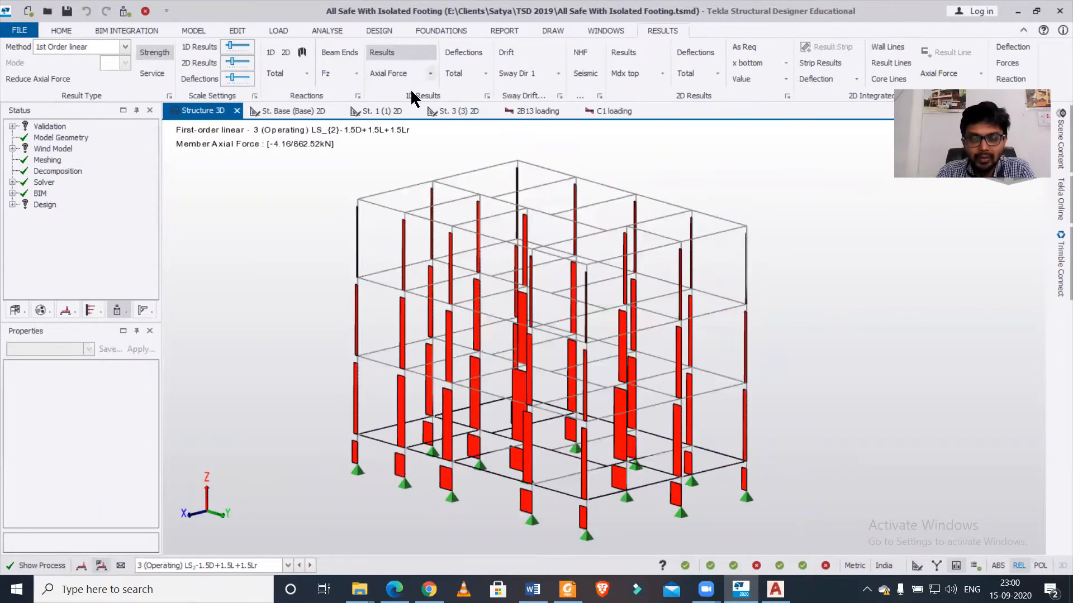
{"action": "left_click", "coordinate": [431, 74]}
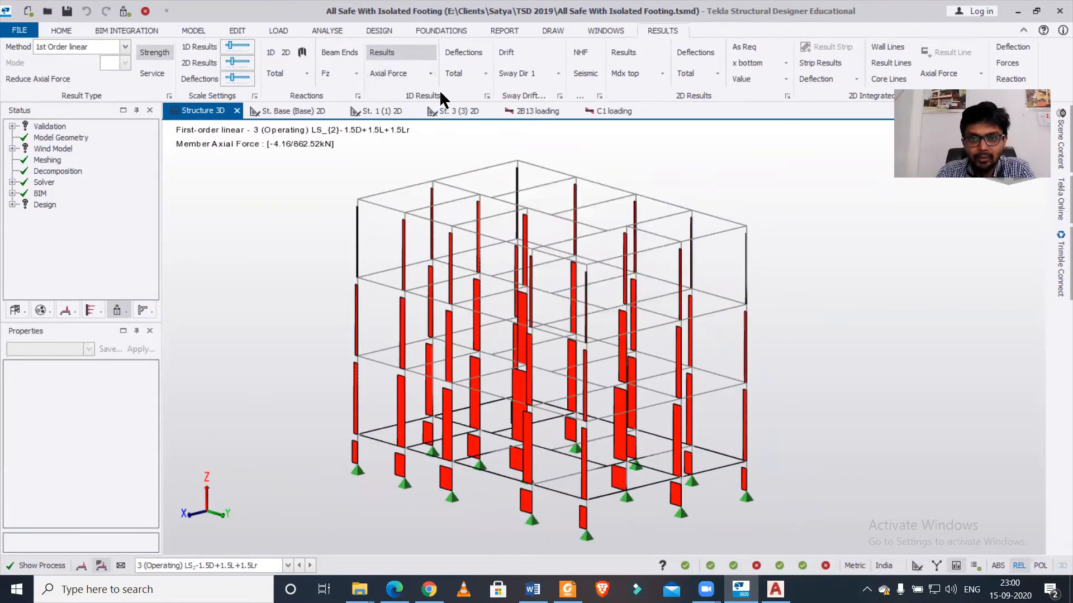
{"action": "mouse_move", "coordinate": [493, 144]}
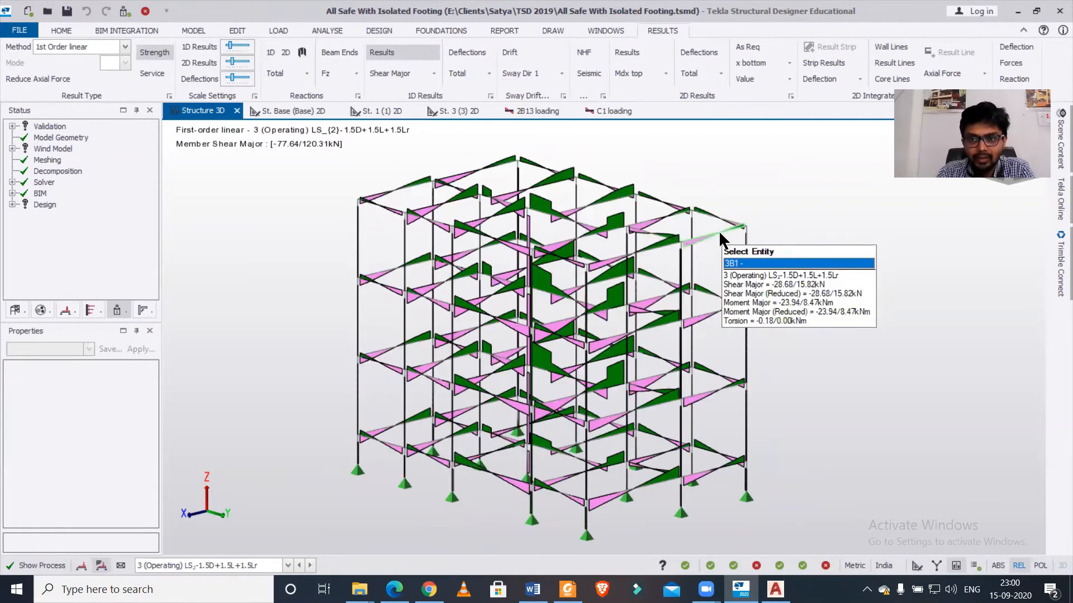
{"action": "right_click", "coordinate": [719, 239]}
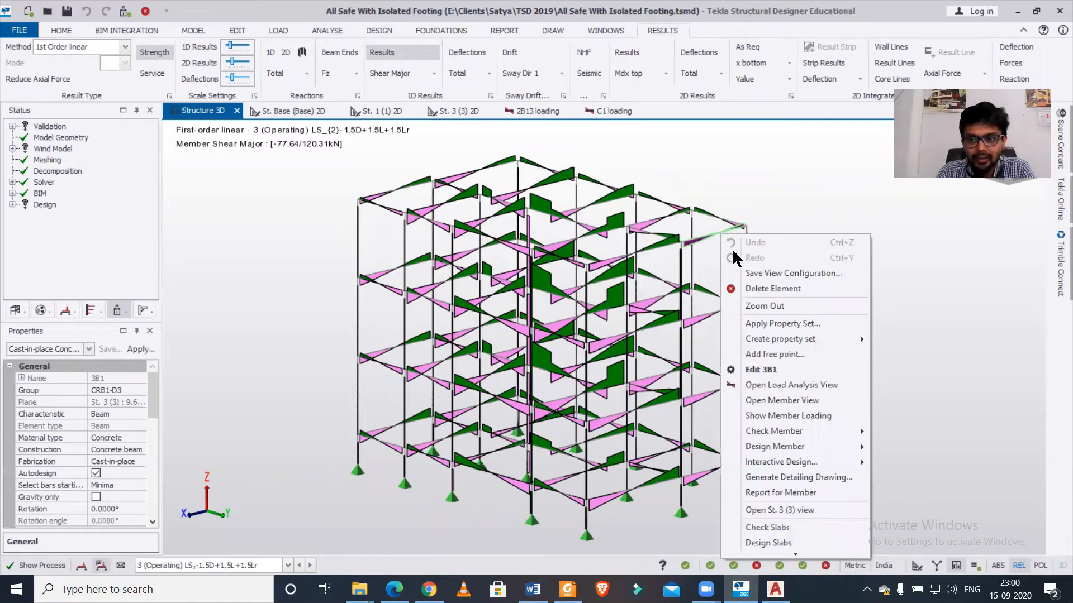
{"action": "mouse_move", "coordinate": [787, 385]}
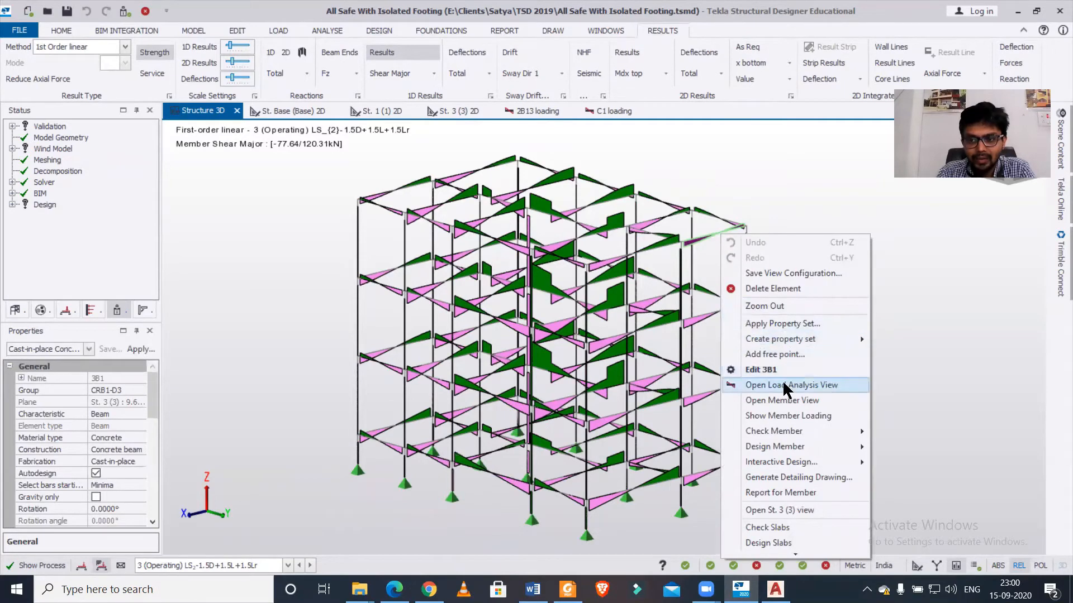
{"action": "left_click", "coordinate": [791, 384]}
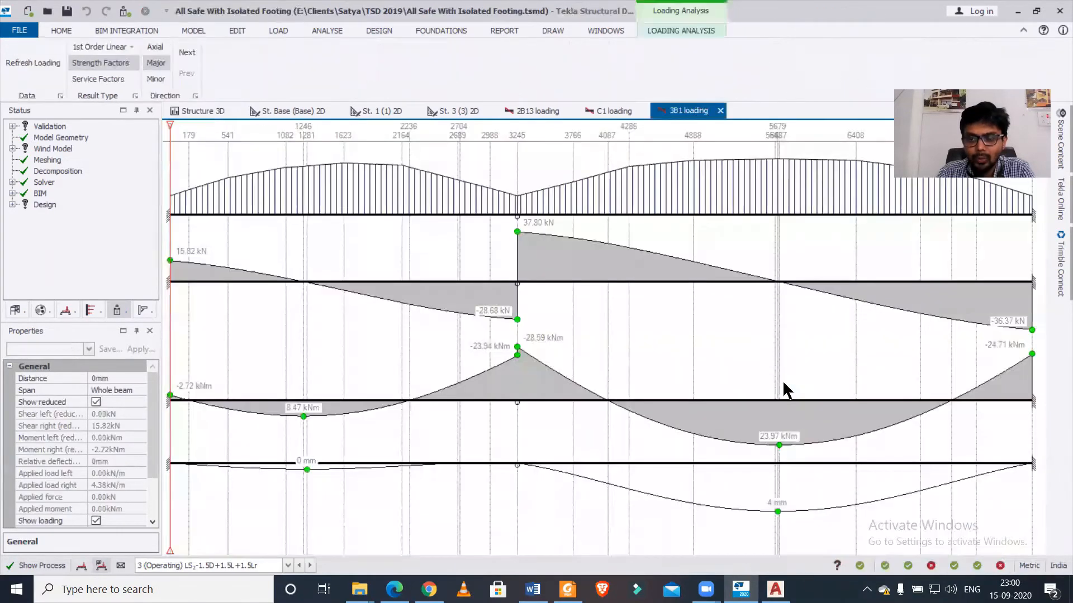
{"action": "mouse_move", "coordinate": [476, 323]}
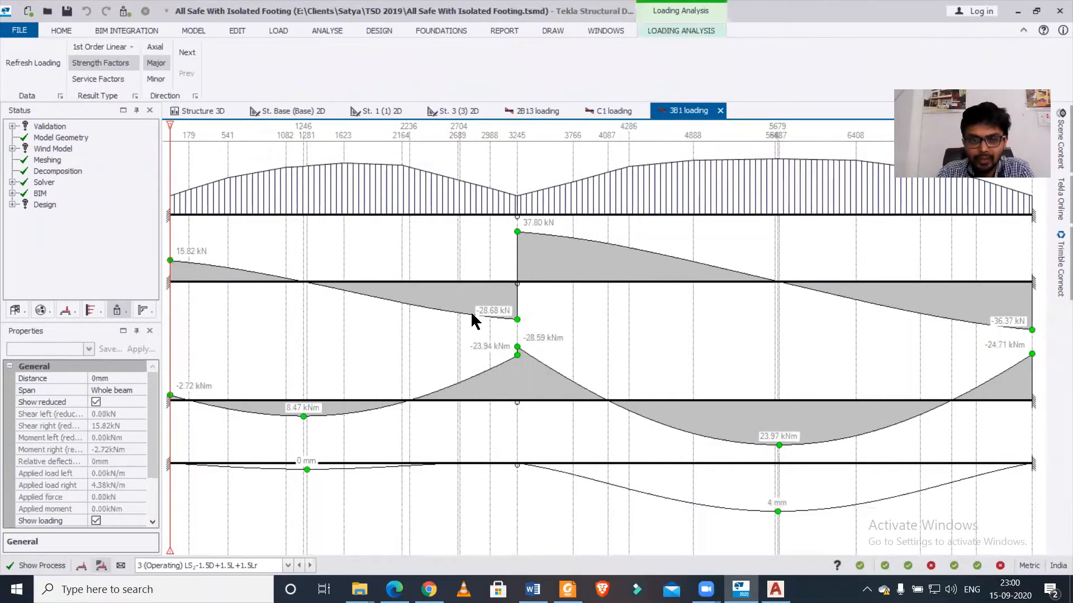
{"action": "mouse_move", "coordinate": [458, 297]}
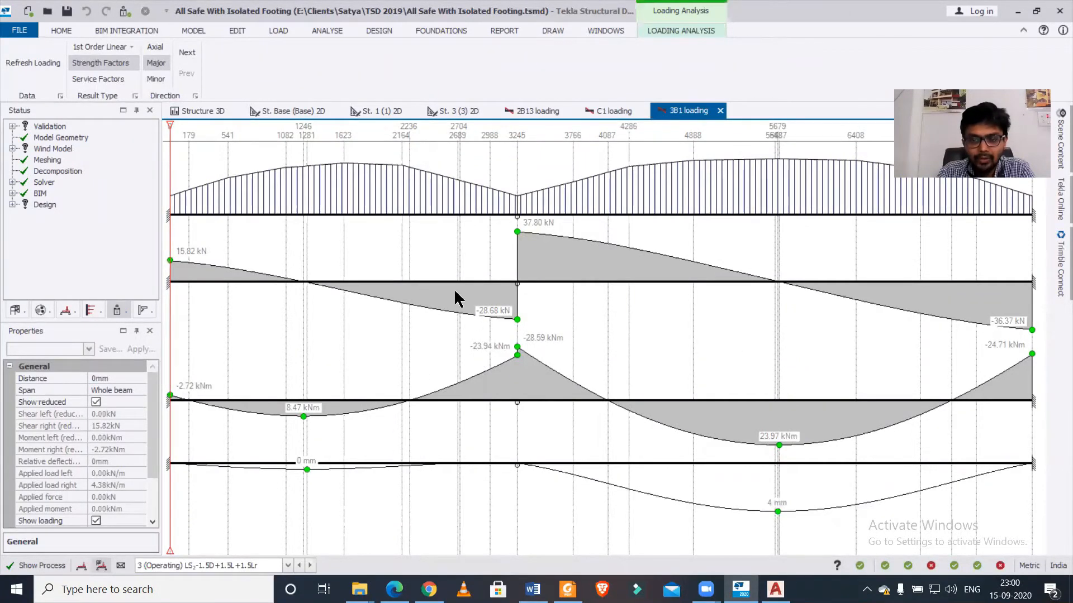
{"action": "mouse_move", "coordinate": [520, 382]}
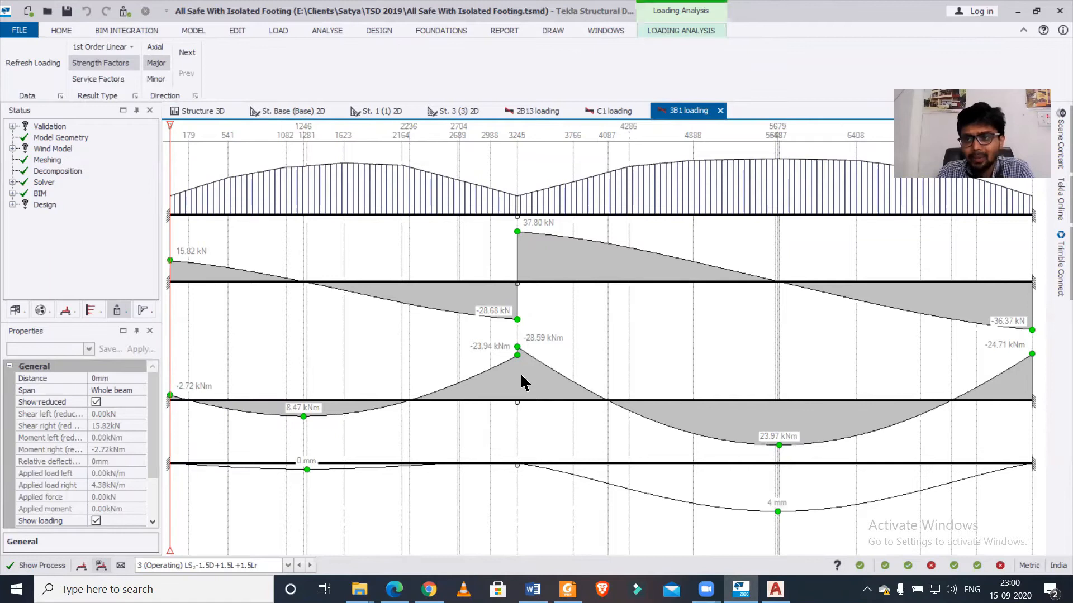
{"action": "mouse_move", "coordinate": [267, 219]}
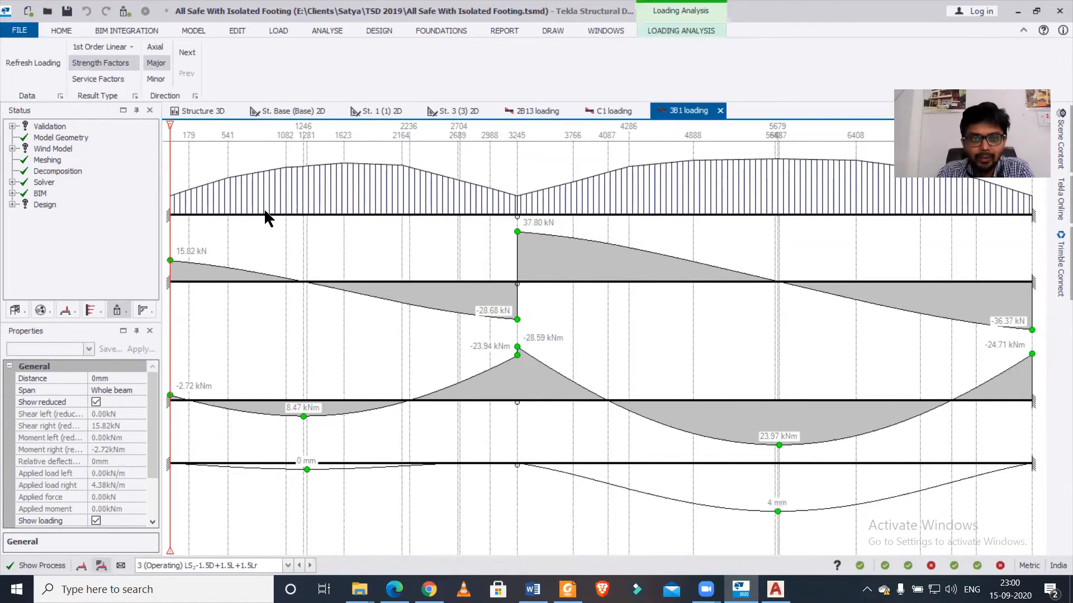
{"action": "mouse_move", "coordinate": [362, 191]}
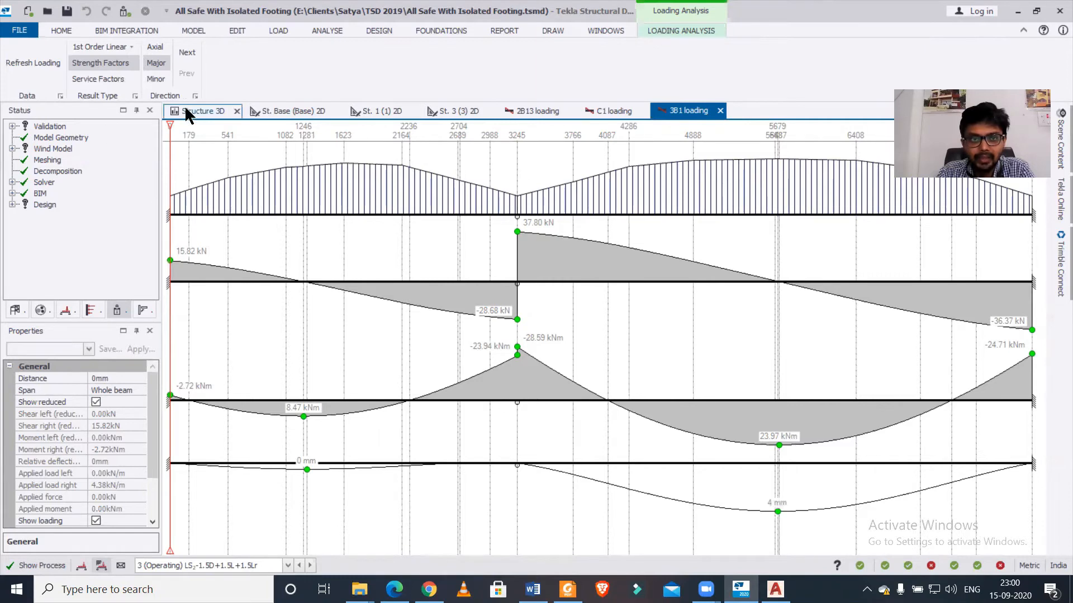
- Return to the Structure 3D results and launch the loading analysis view for column C15
{"action": "left_click", "coordinate": [205, 110]}
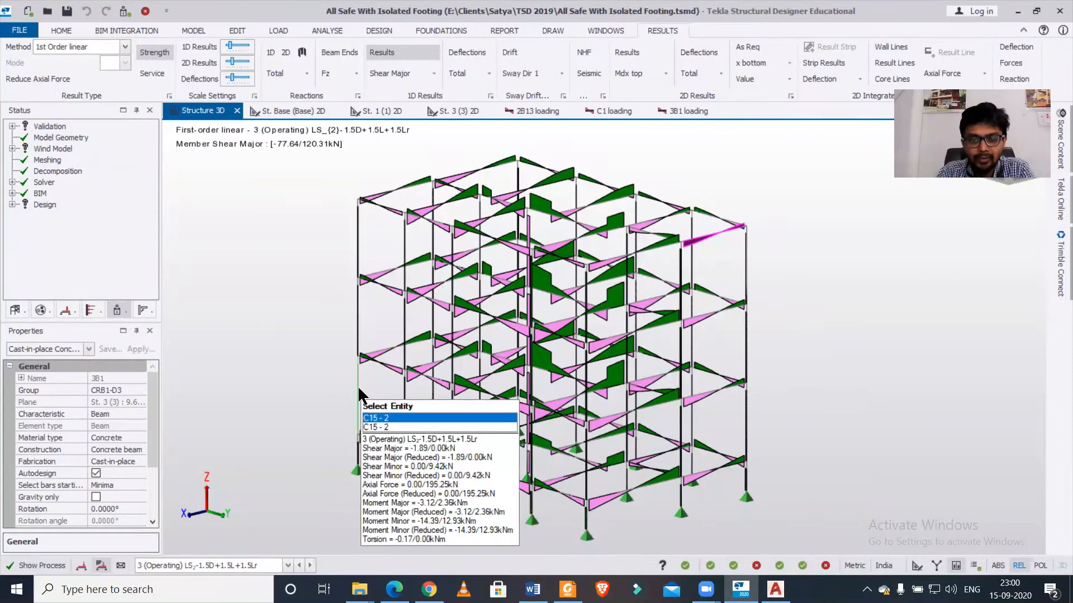
{"action": "right_click", "coordinate": [375, 418]}
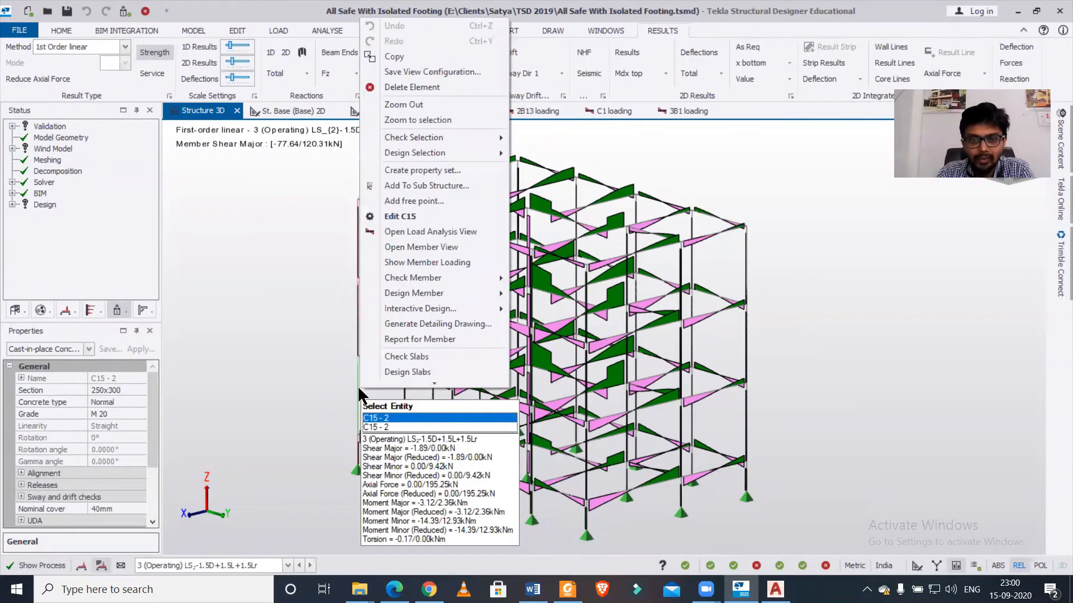
{"action": "mouse_move", "coordinate": [421, 309]}
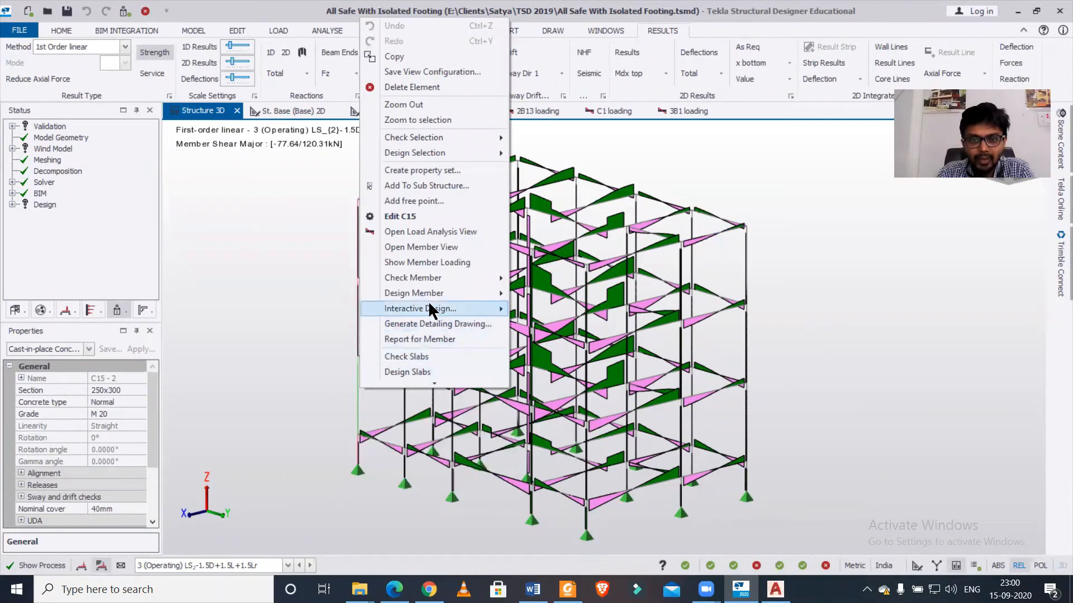
{"action": "mouse_move", "coordinate": [431, 232]}
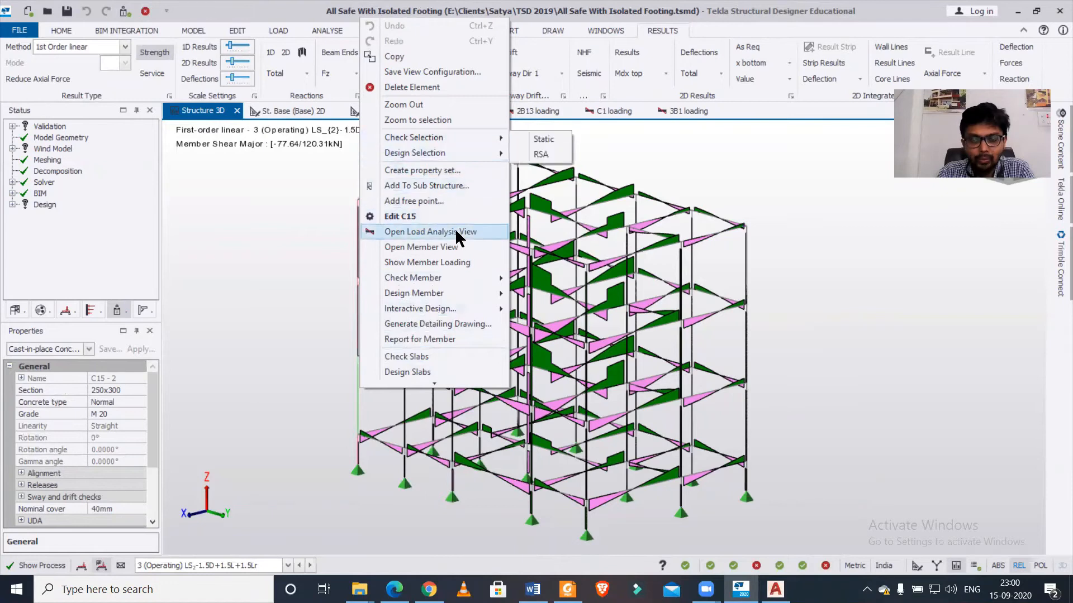
{"action": "left_click", "coordinate": [431, 231]}
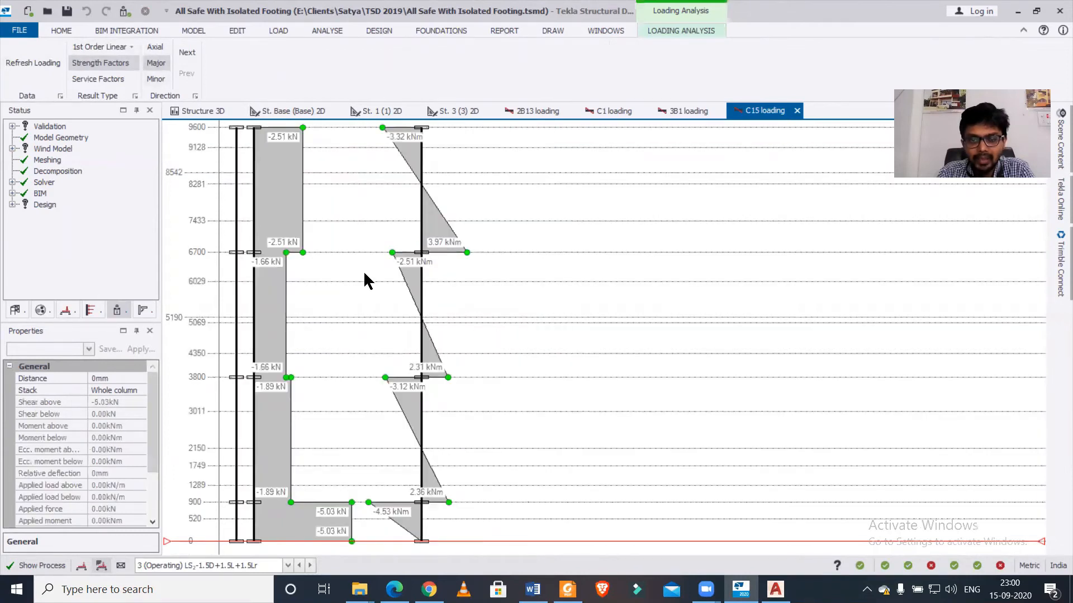
{"action": "mouse_move", "coordinate": [293, 297]}
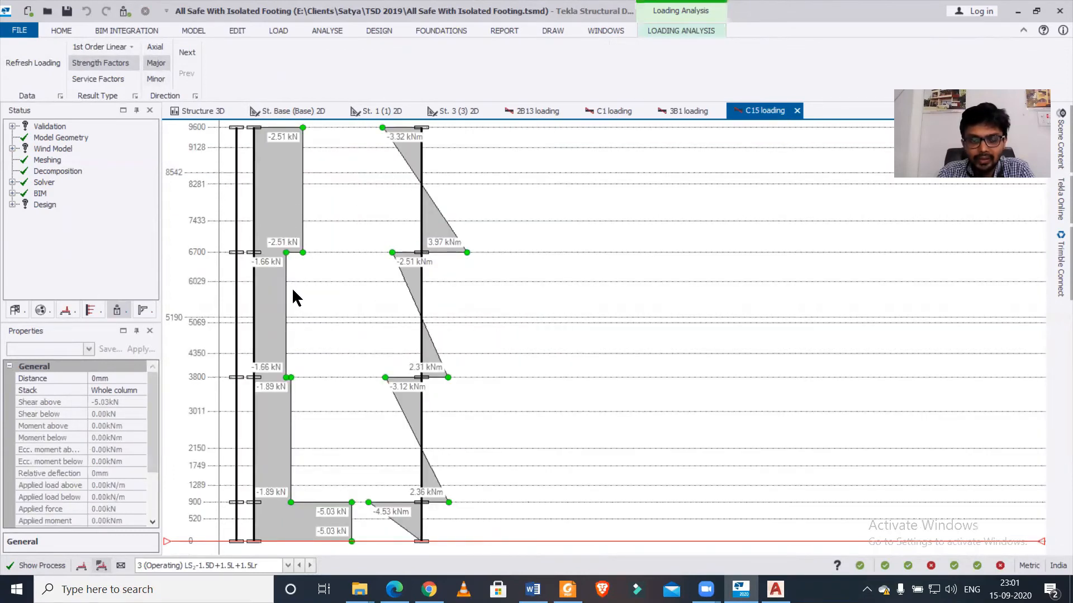
{"action": "mouse_move", "coordinate": [498, 235]}
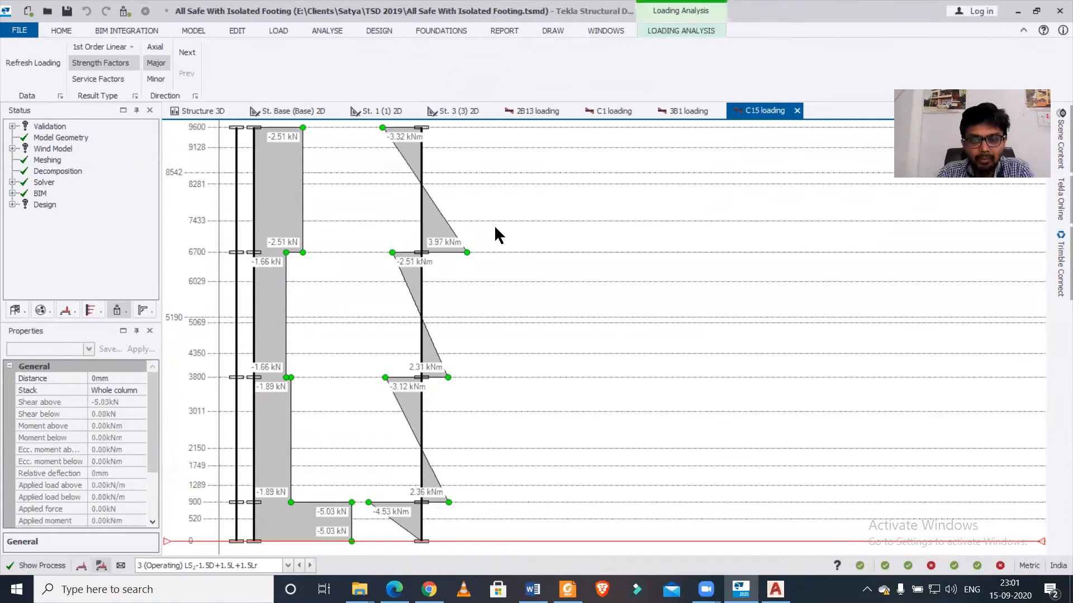
{"action": "mouse_move", "coordinate": [438, 323]}
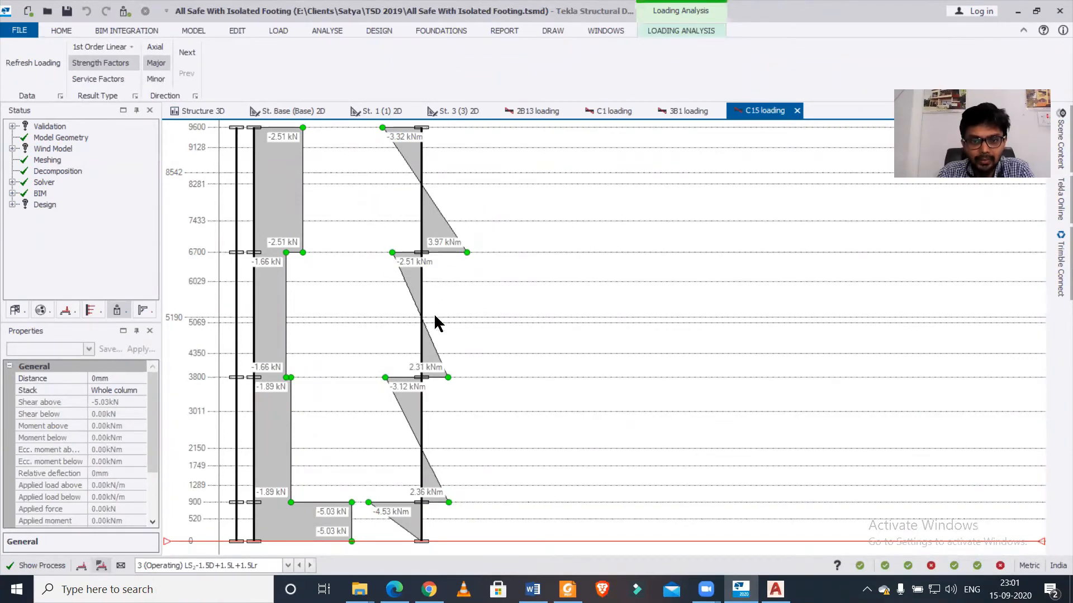
{"action": "mouse_move", "coordinate": [209, 107]}
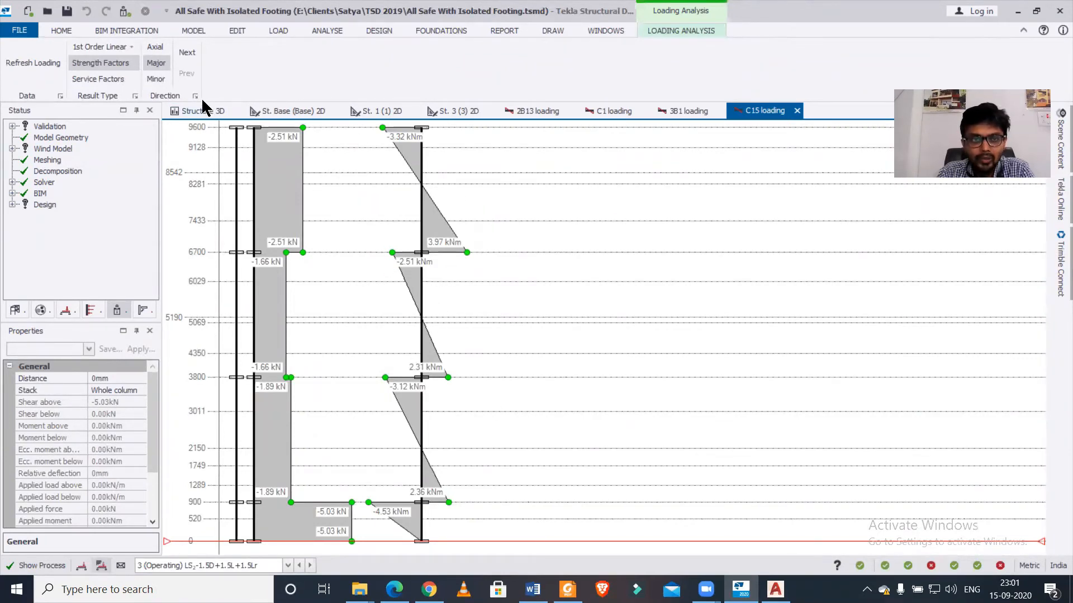
- Switch column C15's shear and moment diagrams to the Minor direction and list the analysis types
{"action": "left_click", "coordinate": [186, 53]}
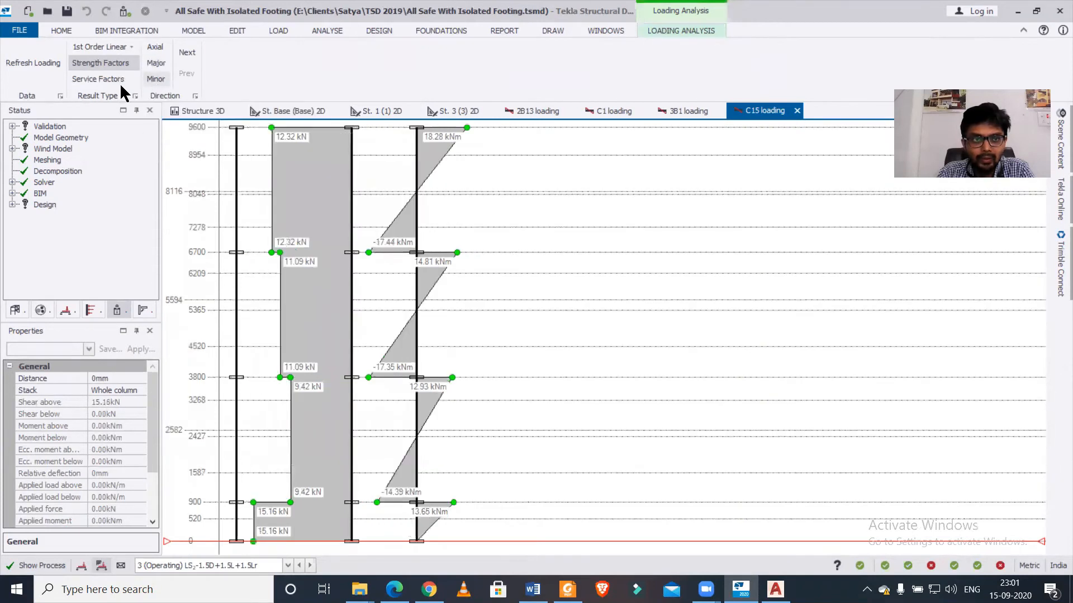
{"action": "mouse_move", "coordinate": [189, 525]}
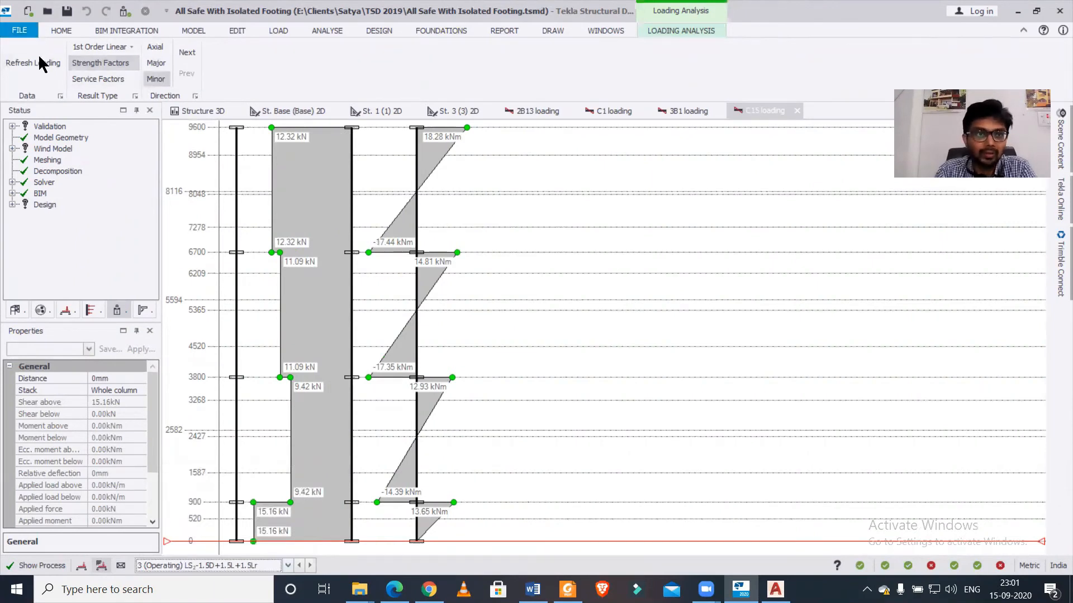
{"action": "left_click", "coordinate": [103, 47]}
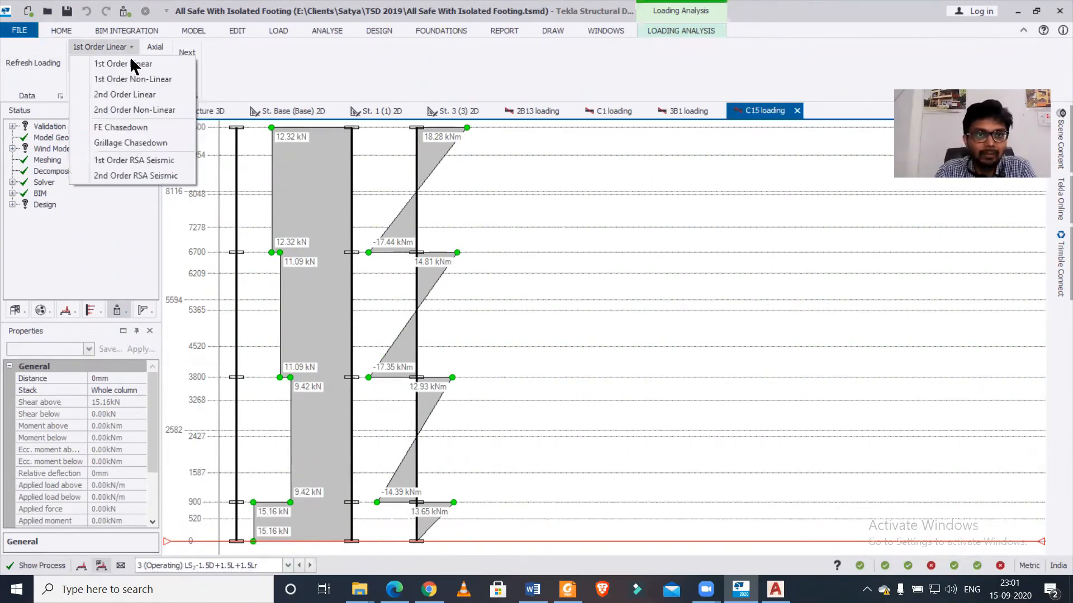
{"action": "mouse_move", "coordinate": [124, 94]}
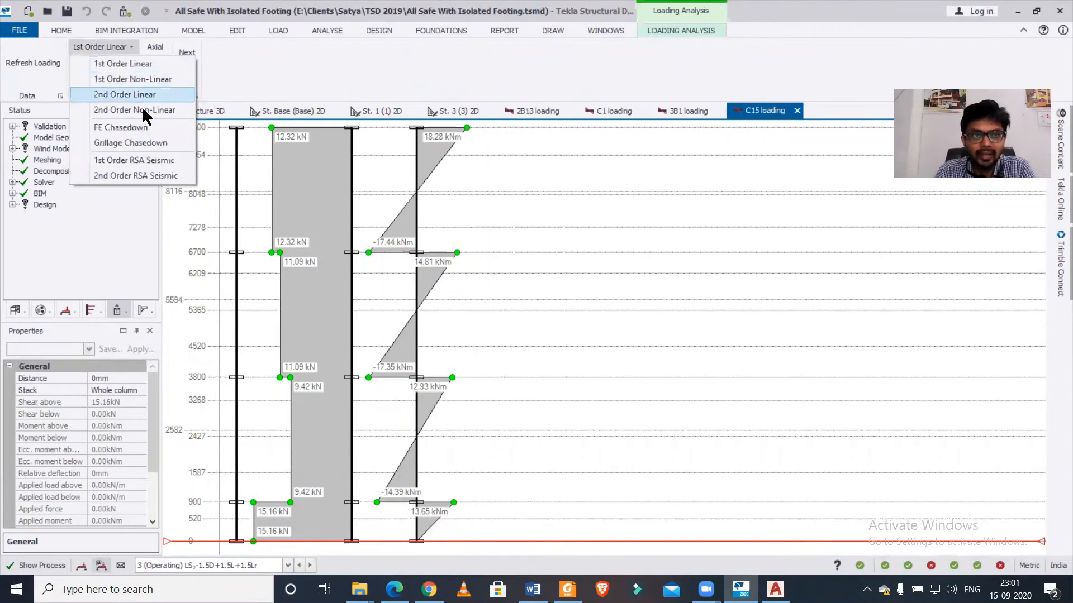
{"action": "mouse_move", "coordinate": [136, 176]}
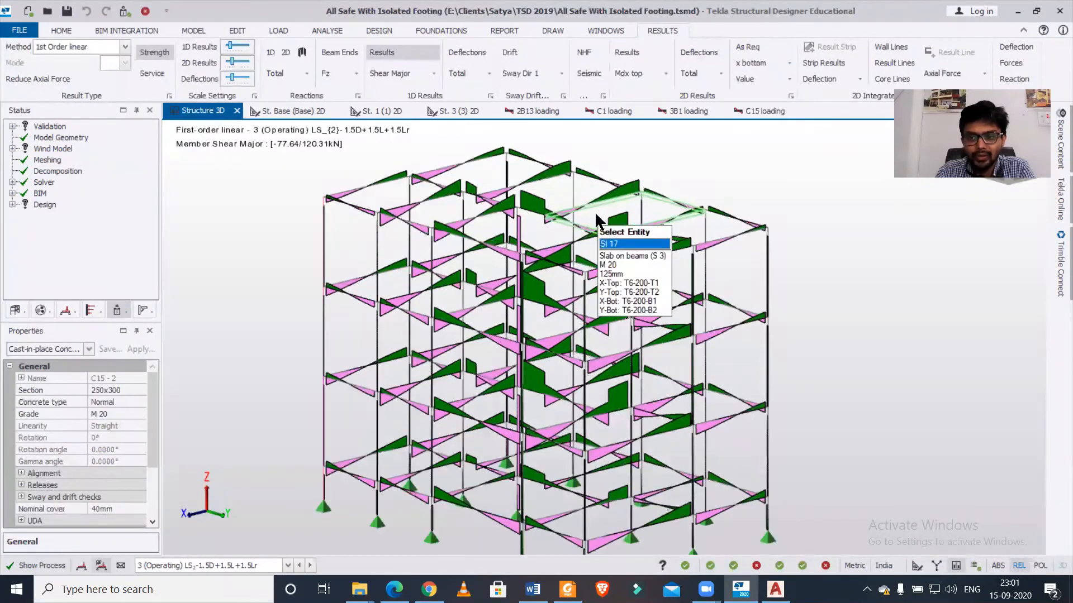
- Select a member in the 3D results view to read its force and moment values
{"action": "left_click", "coordinate": [554, 274]}
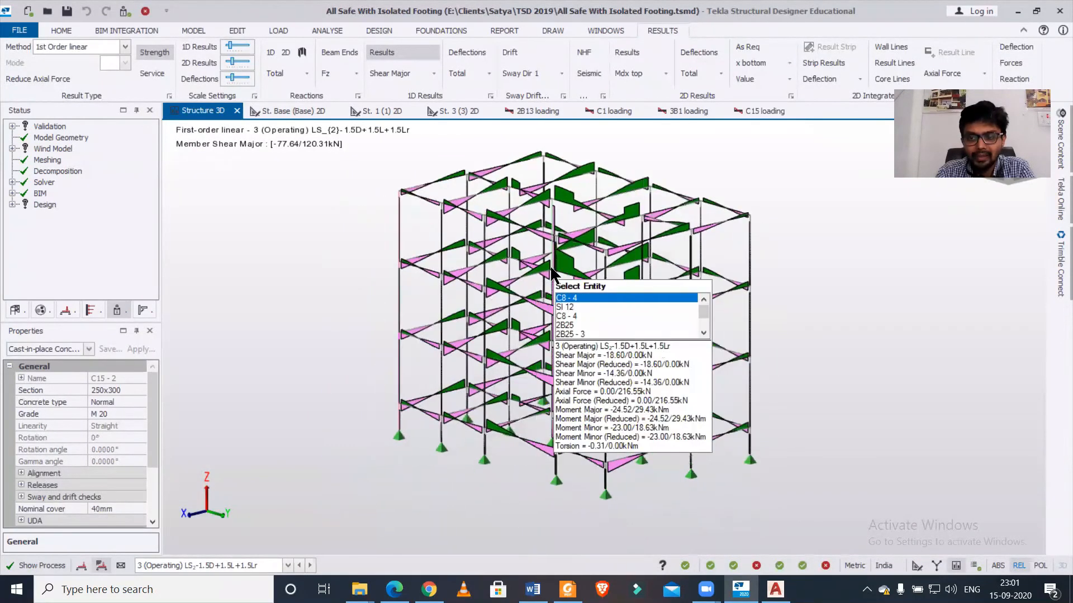